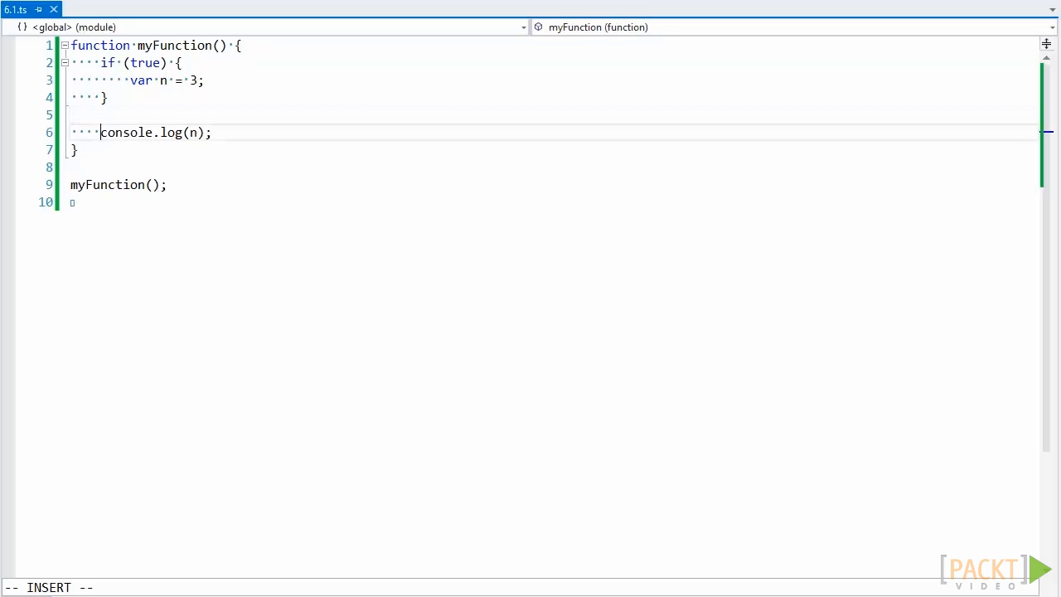
- Annotate the console.log(n) line with a trailing '// 3' comment
{"action": "double_click", "coordinate": [126, 132]}
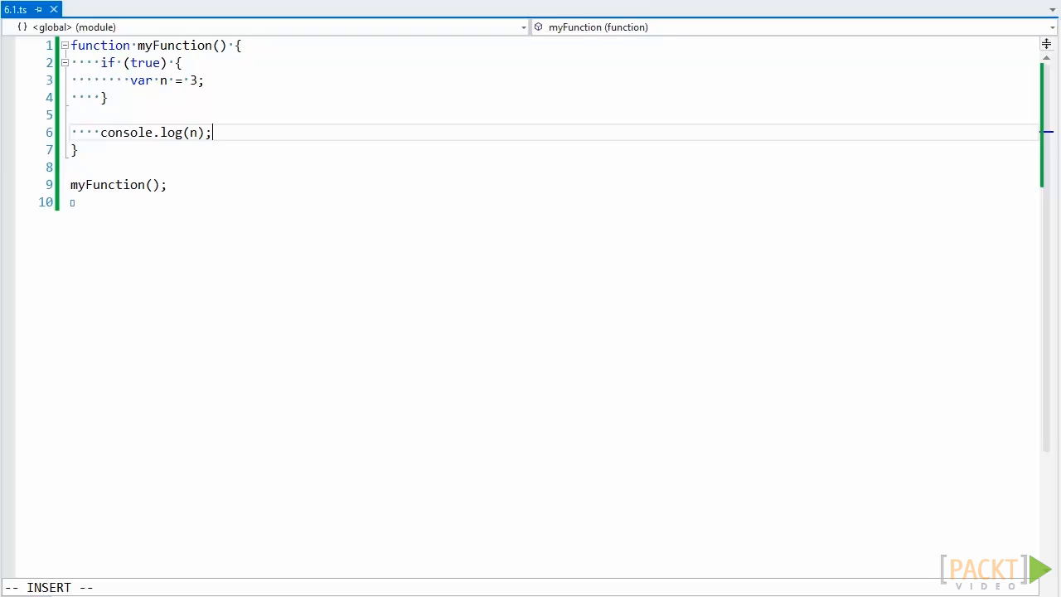
{"action": "type", "text": "//"}
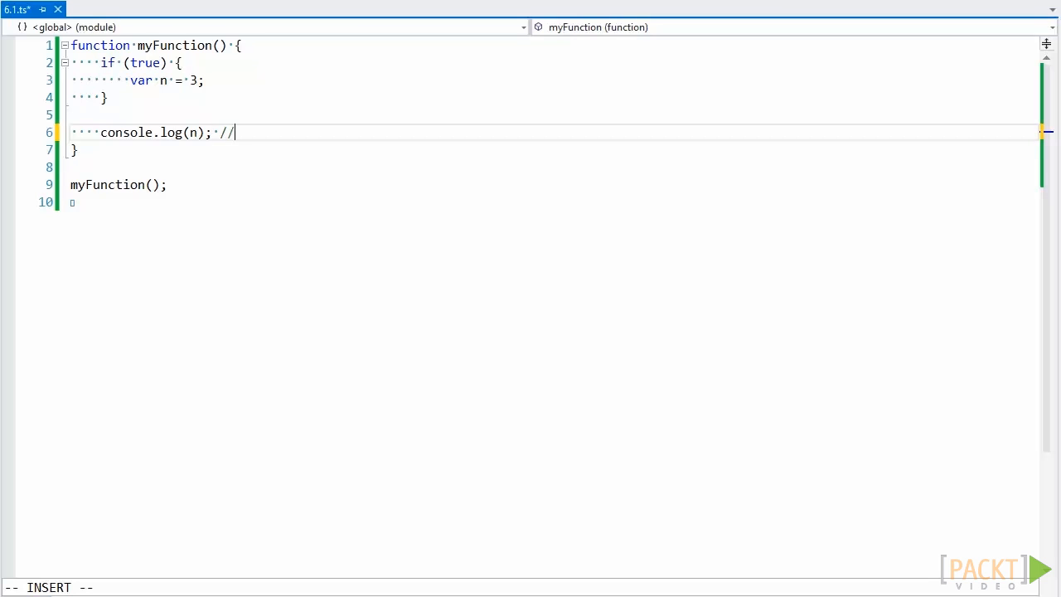
{"action": "type", "text": "3"}
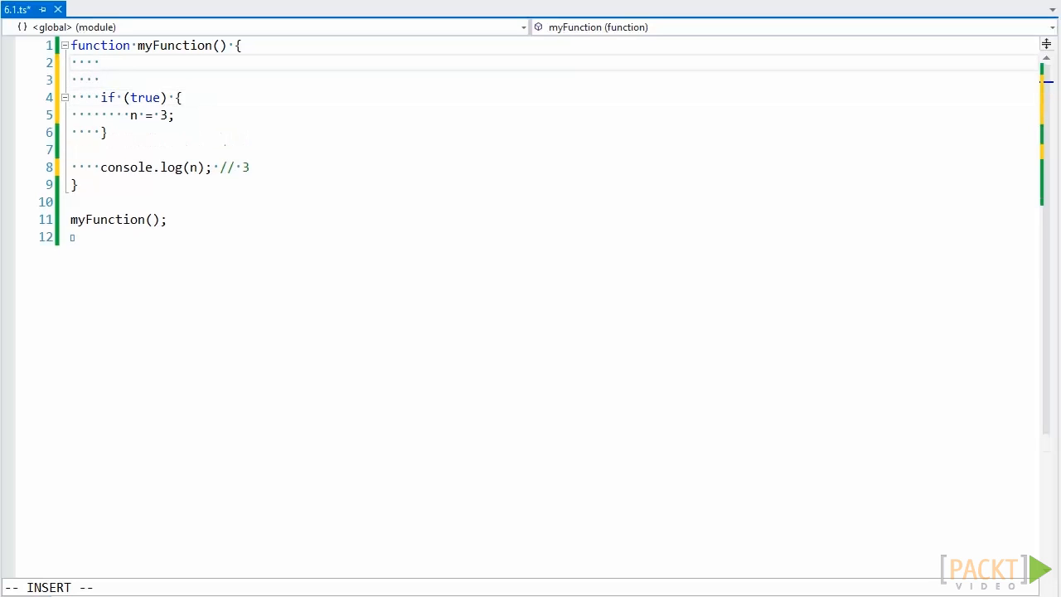
- Declare 'var n: number;' at the top of myFunction above the if block
{"action": "type", "text": "var n: number;"}
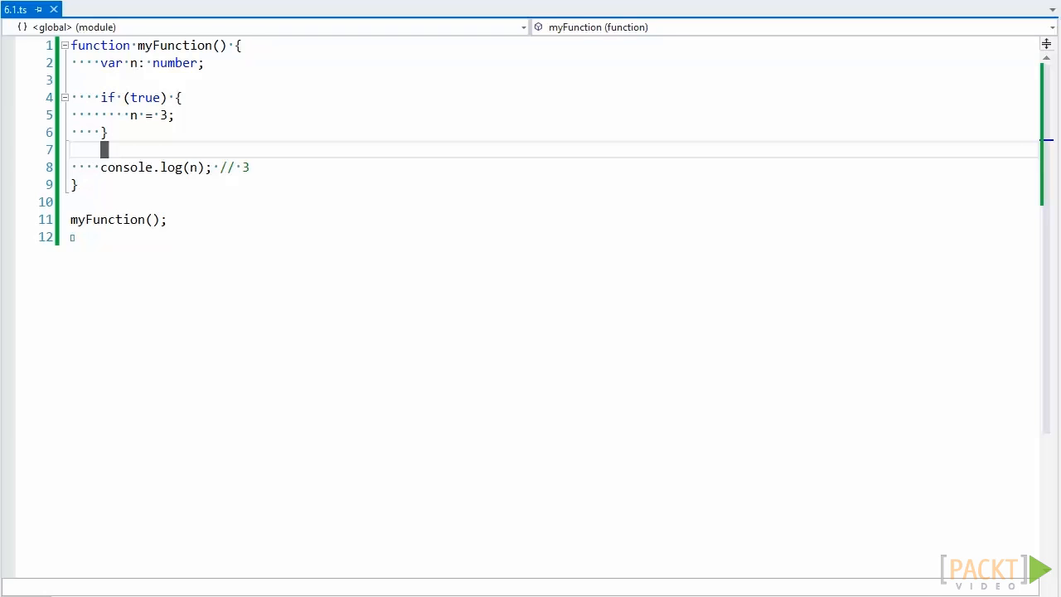
{"action": "key", "text": "i"}
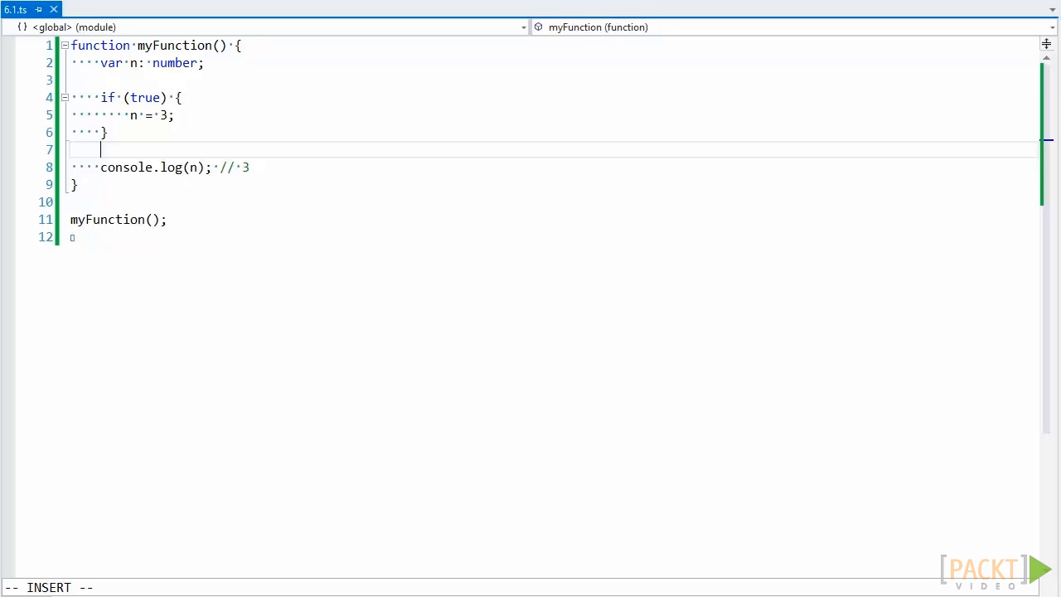
- Add a for (var i = 0; i < 100; i++) loop whose body runs console.log(i)
{"action": "type", "text": "for (var i = 0; i < 100; i++) {"}
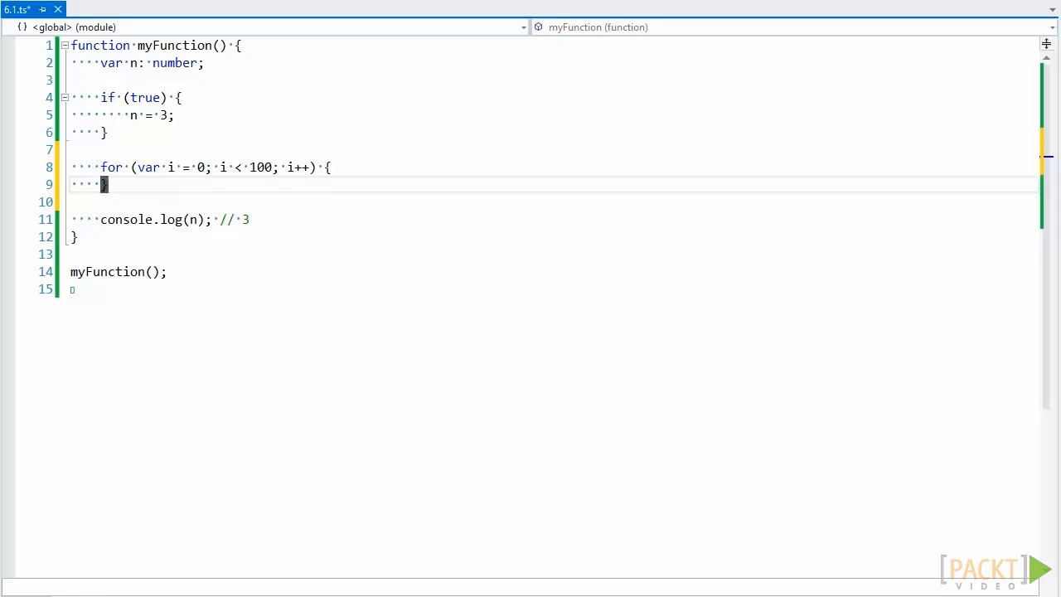
{"action": "type", "text": "console."}
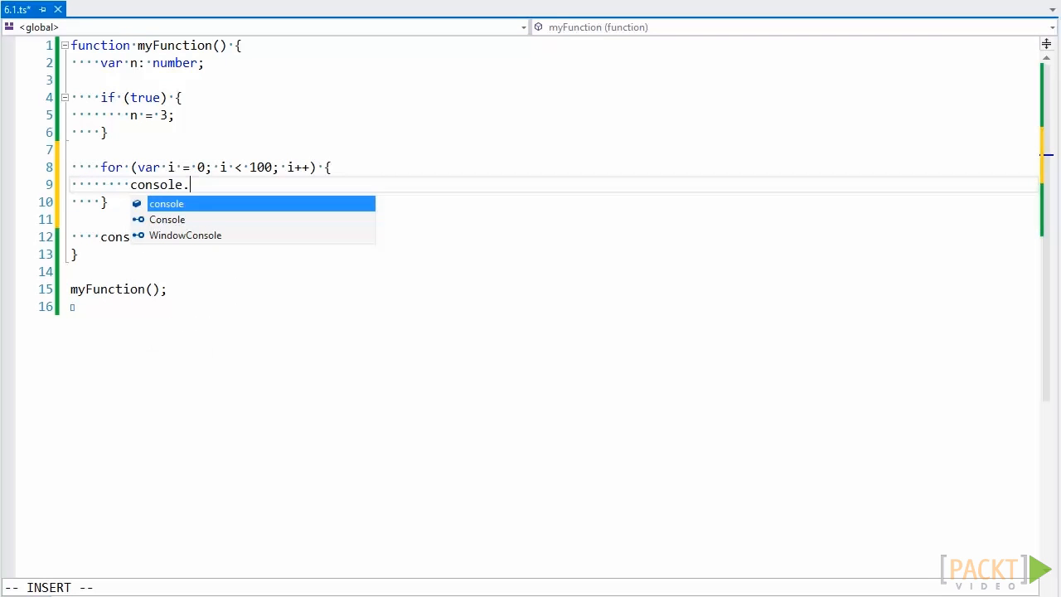
{"action": "type", "text": "log(i);"}
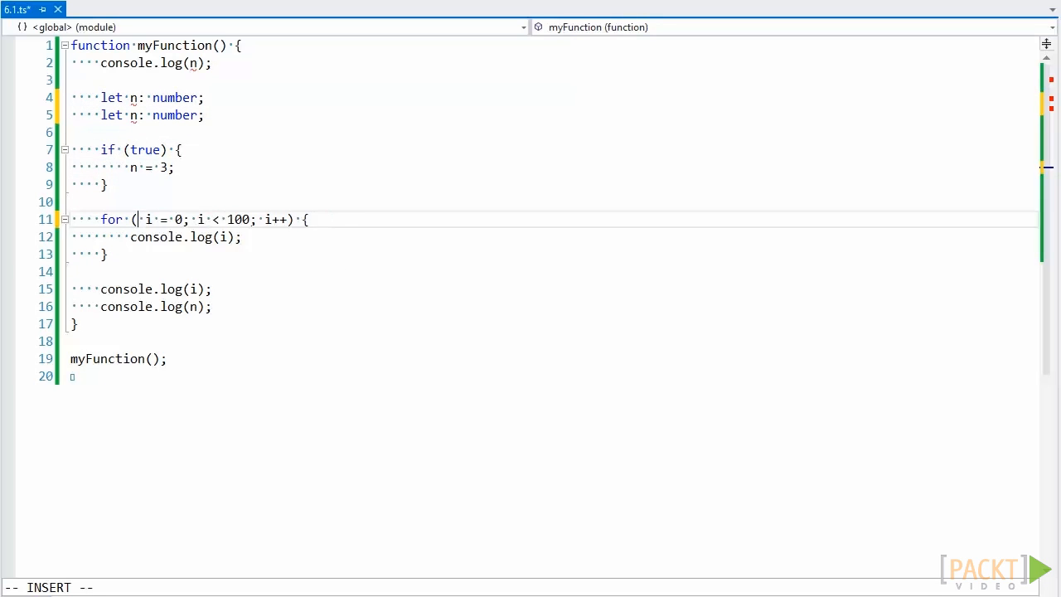
- Declare the loop counter i with let instead of var
{"action": "type", "text": "let"}
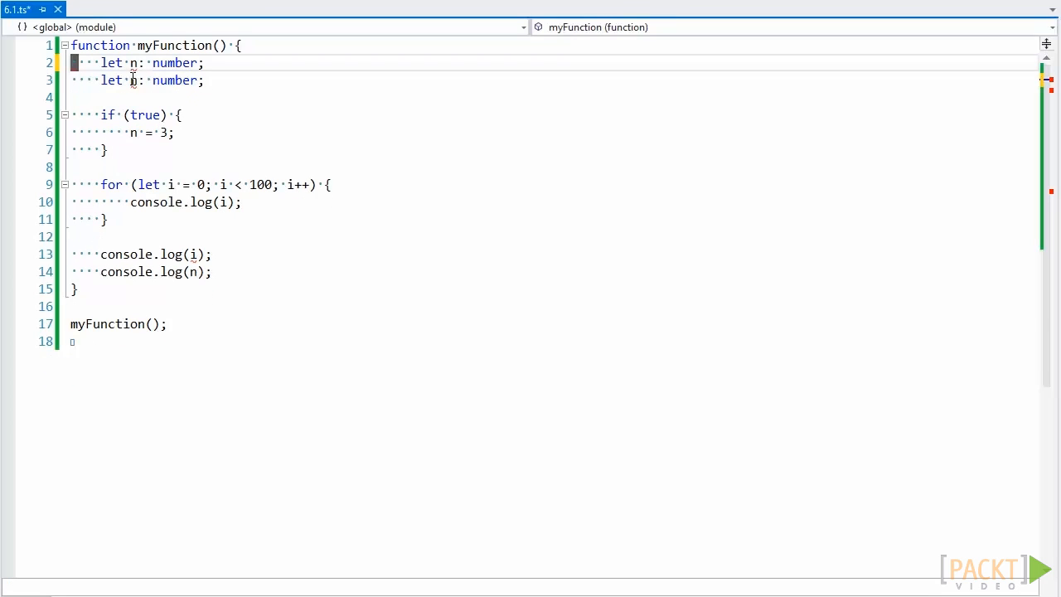
{"action": "mouse_move", "coordinate": [133, 80]}
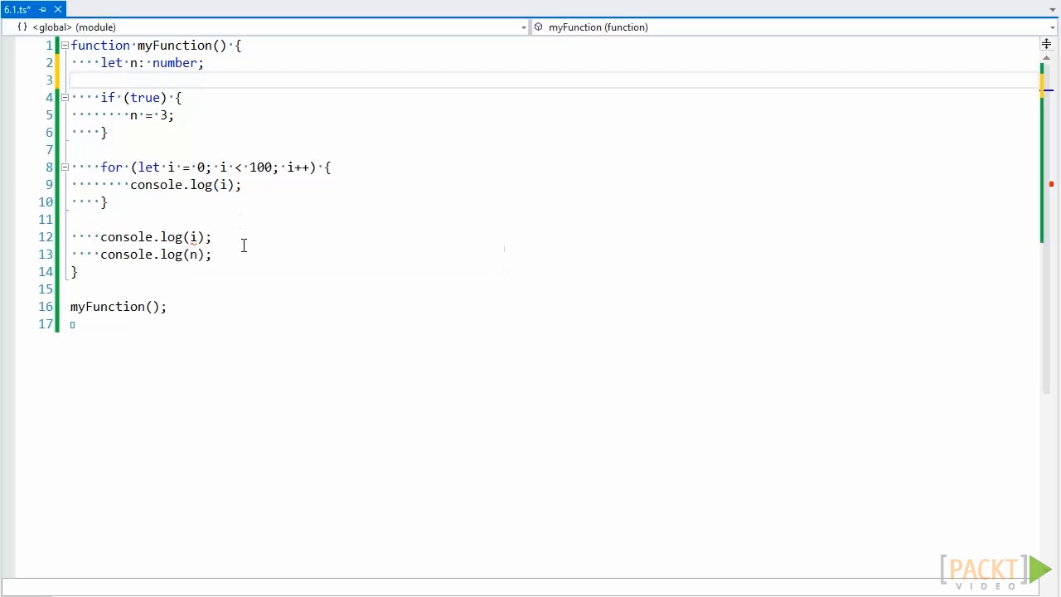
{"action": "mouse_move", "coordinate": [193, 237]}
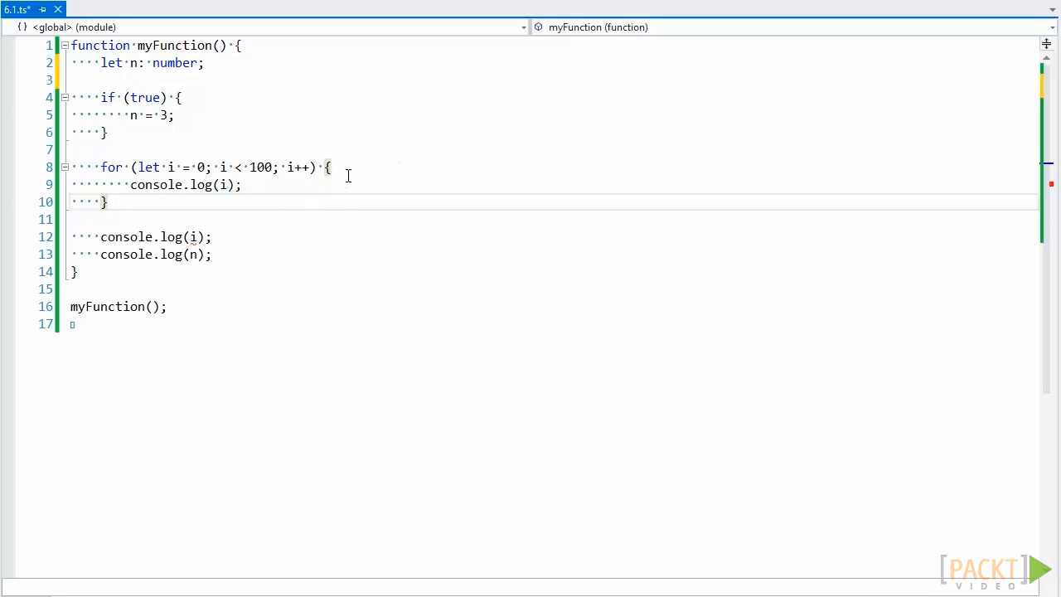
{"action": "mouse_move", "coordinate": [218, 242]}
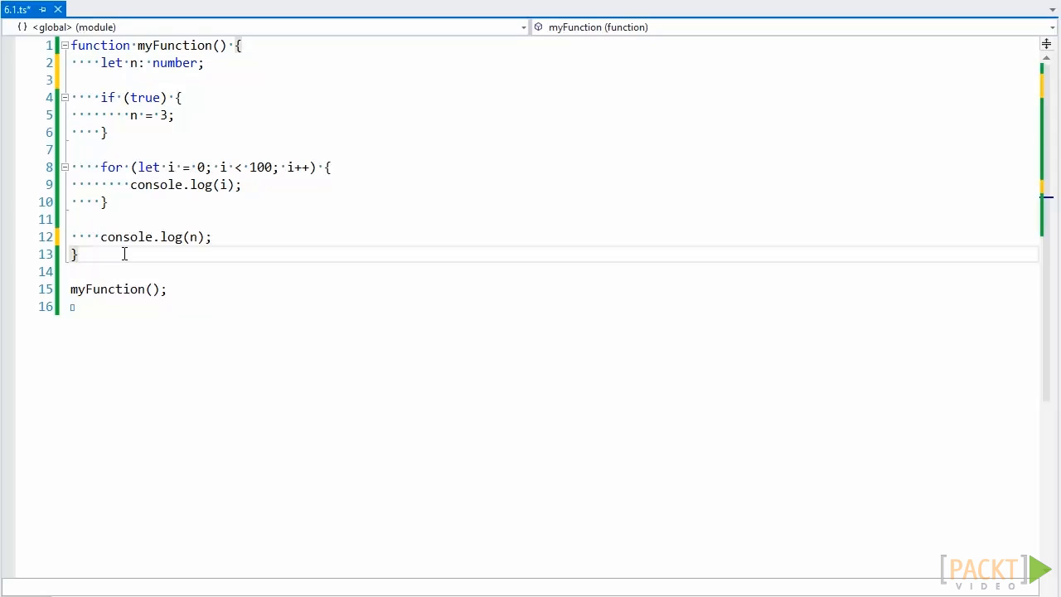
- Save the file and add 'let t = 4' on a new line inside the if block
{"action": "key", "text": "ctrl+s"}
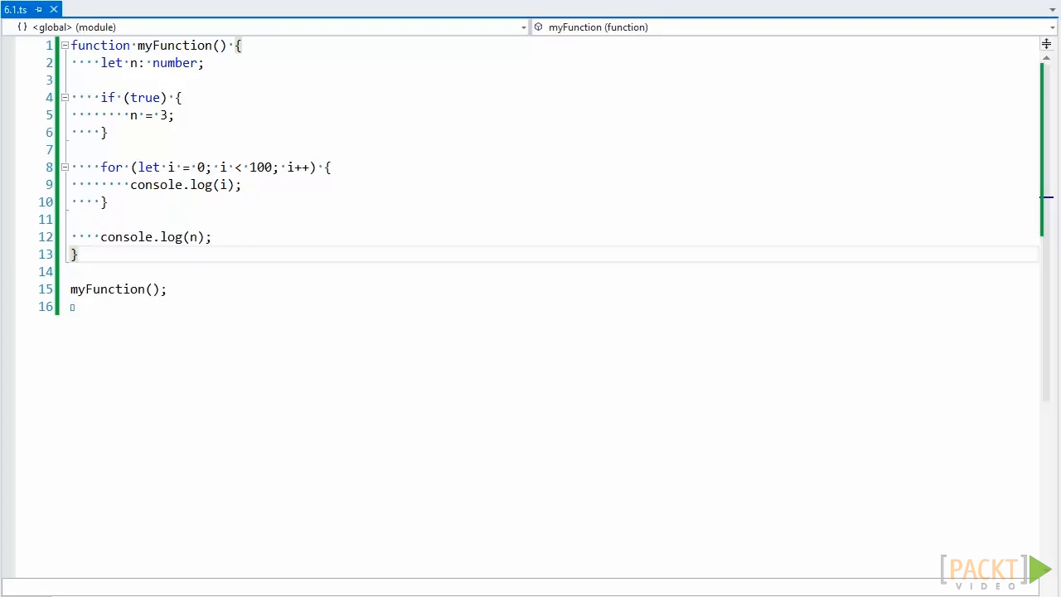
{"action": "key", "text": "enter"}
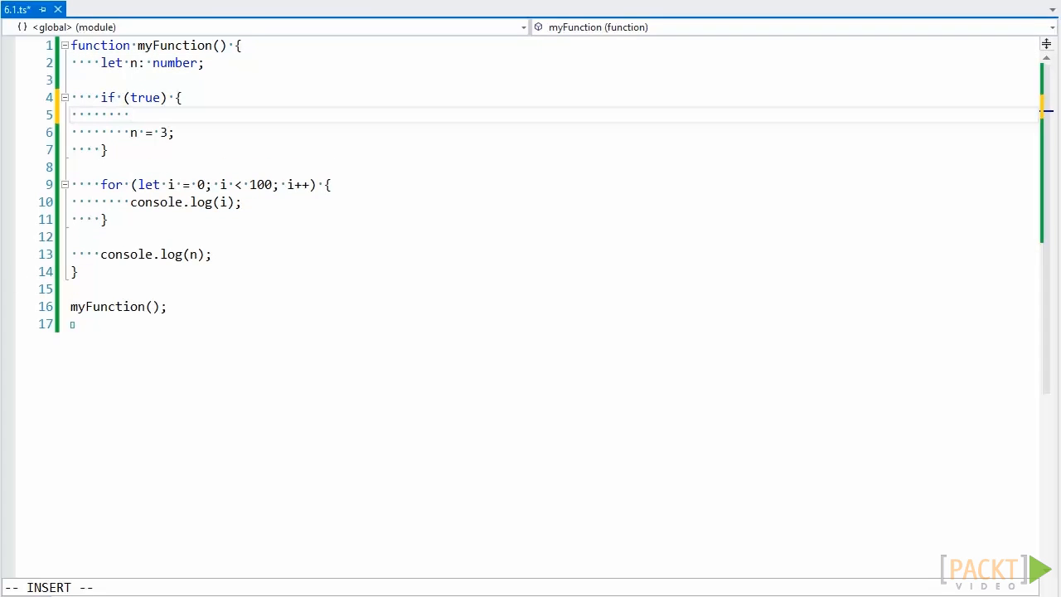
{"action": "type", "text": "let t = 4"}
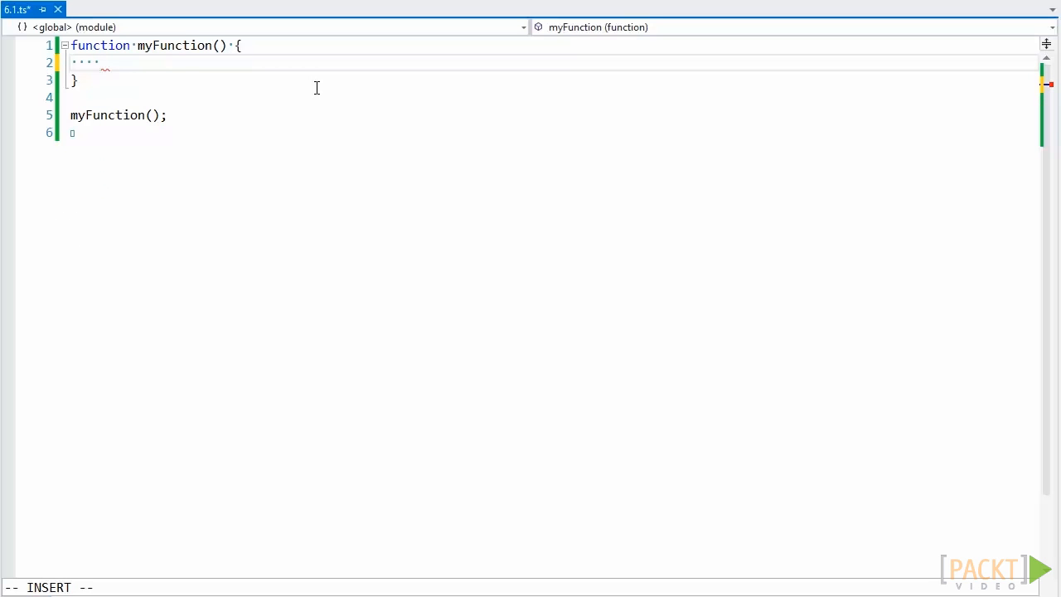
- Declare 'const myNumber = 2;' and then reassign myNumber = 5, triggering the const error
{"action": "type", "text": "const"}
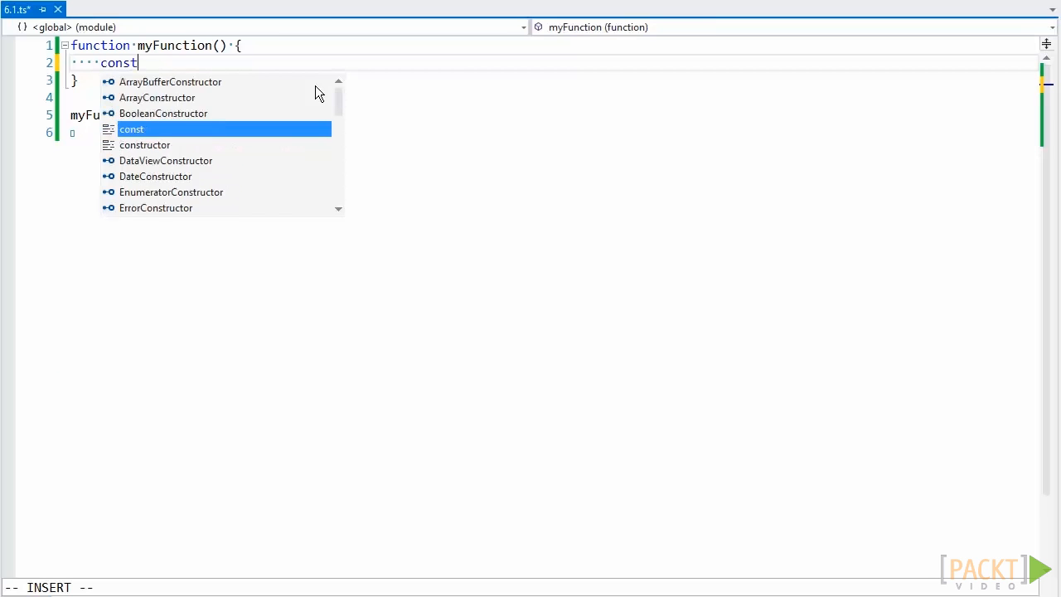
{"action": "type", "text": "myNumber ="}
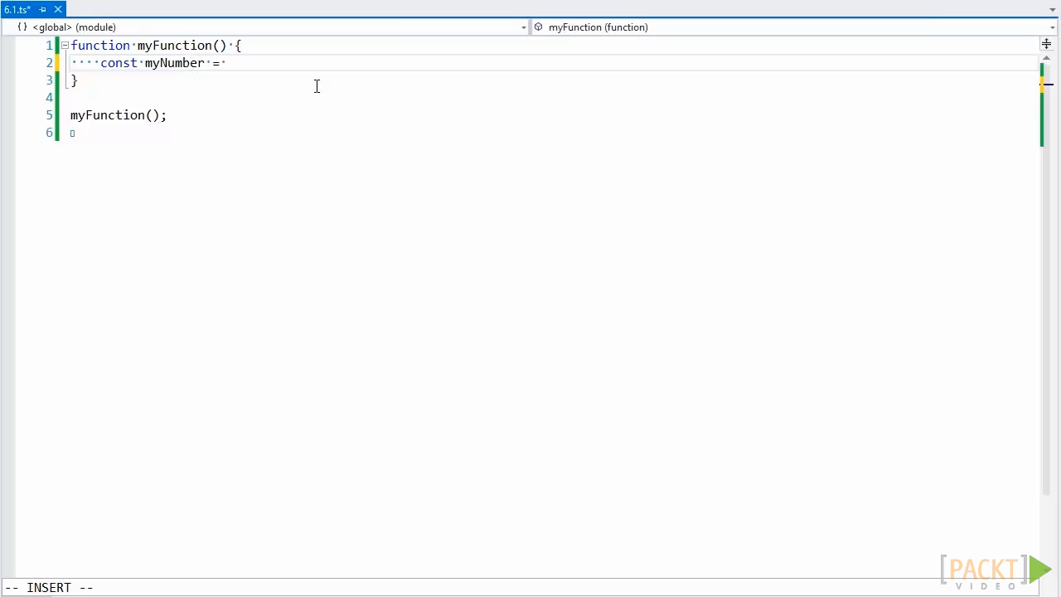
{"action": "type", "text": "2;"}
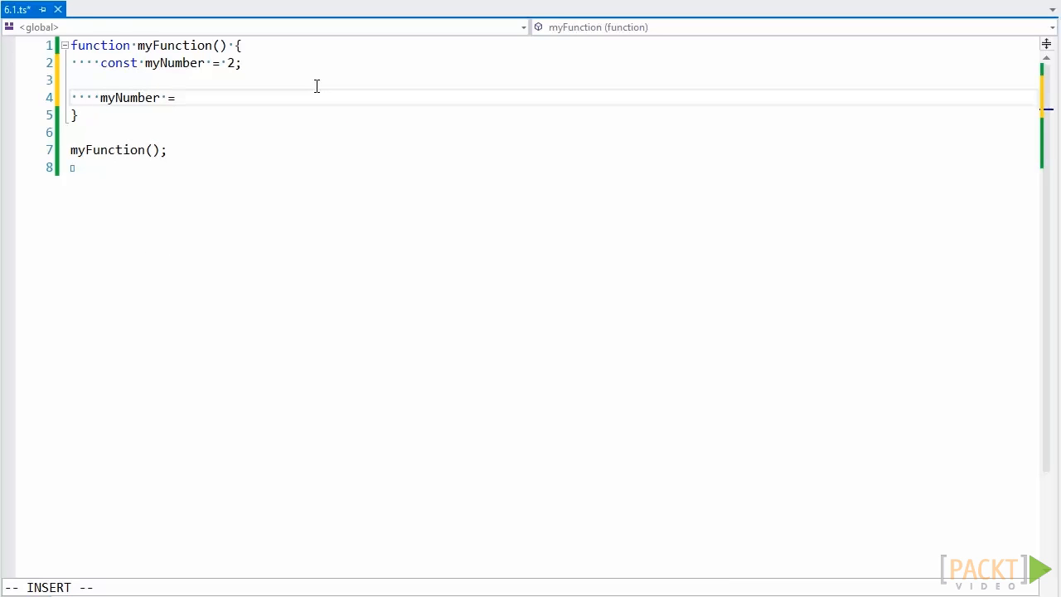
{"action": "type", "text": "5;"}
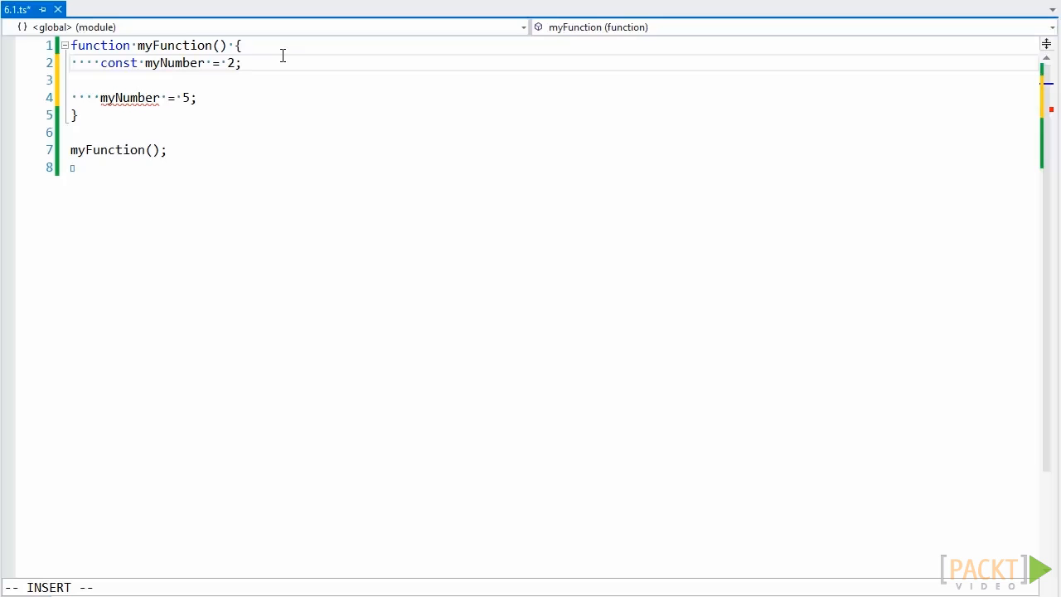
{"action": "mouse_move", "coordinate": [129, 97]}
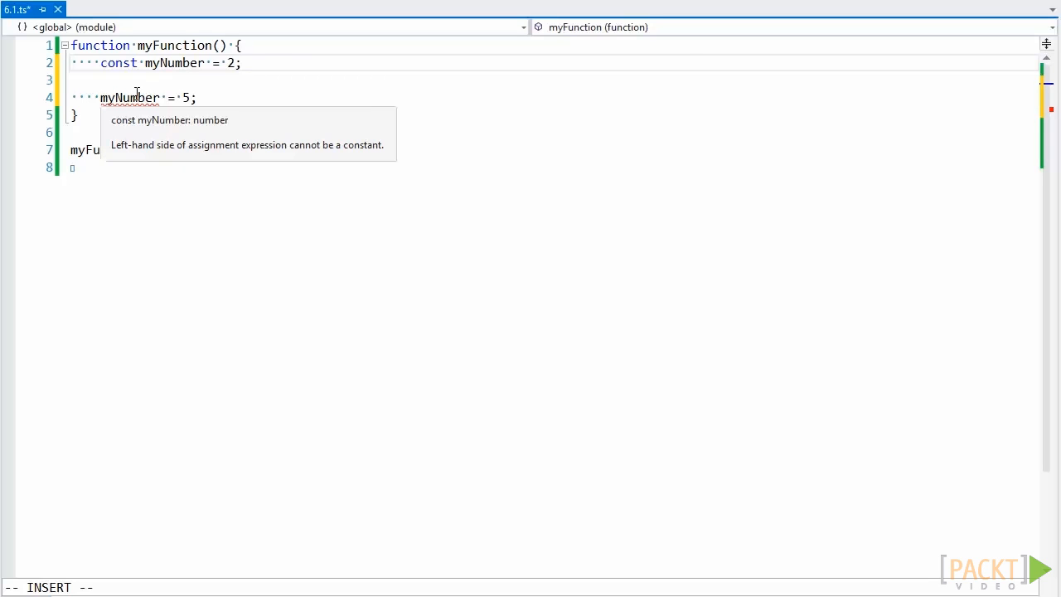